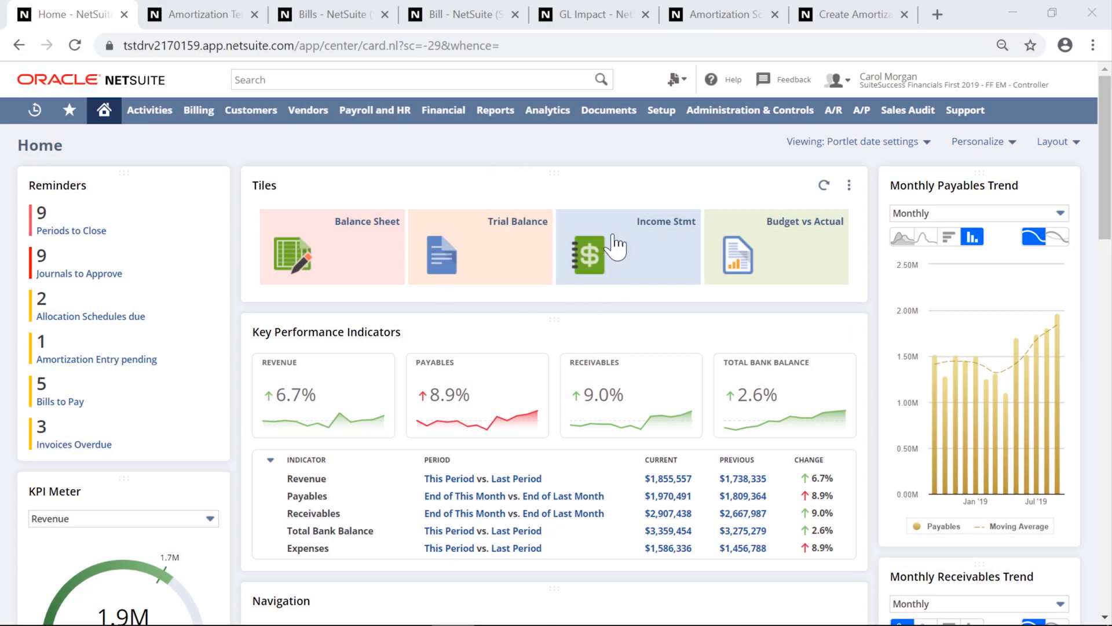
mouse_move(522, 152)
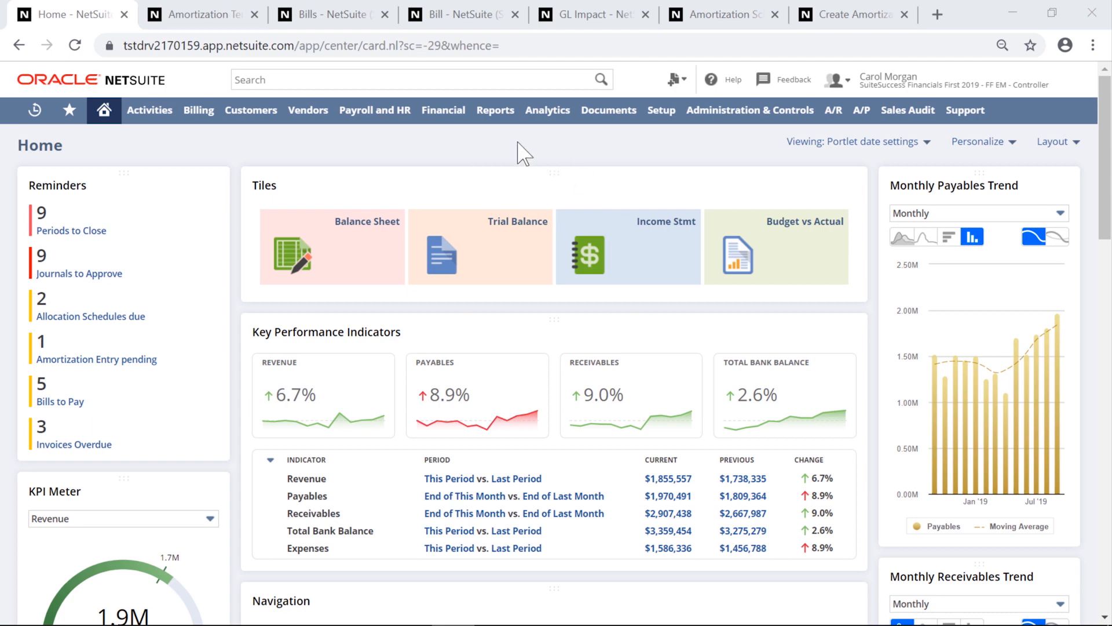
Step: Bring up the Amortization Templates list showing the Prepaid Insurance template
left_click(203, 16)
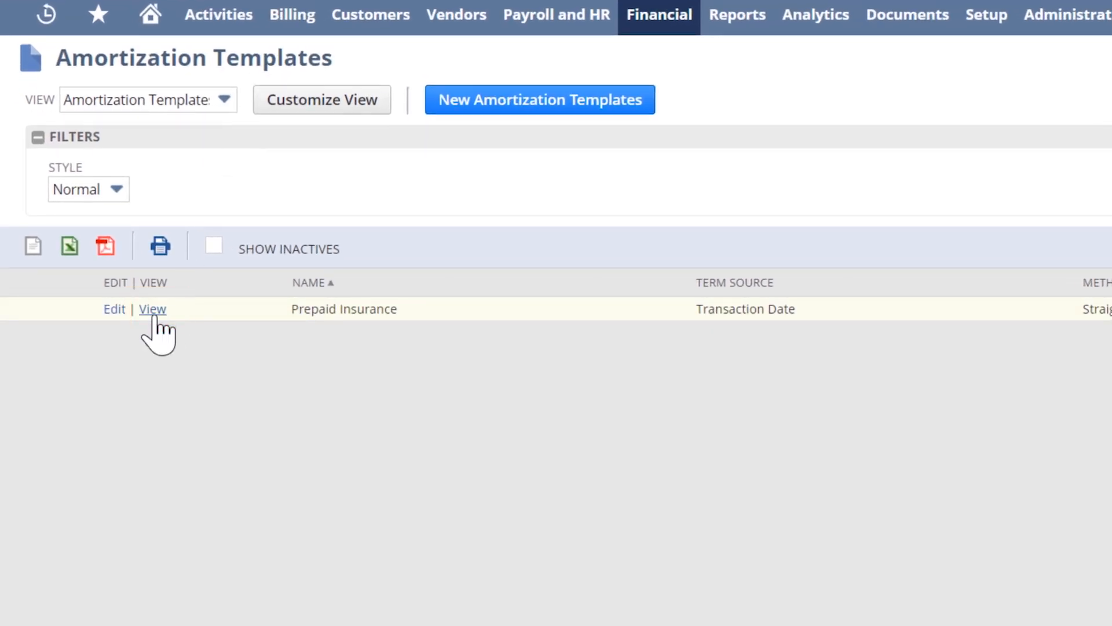
Step: View the Prepaid Insurance template and switch it into edit mode
left_click(152, 309)
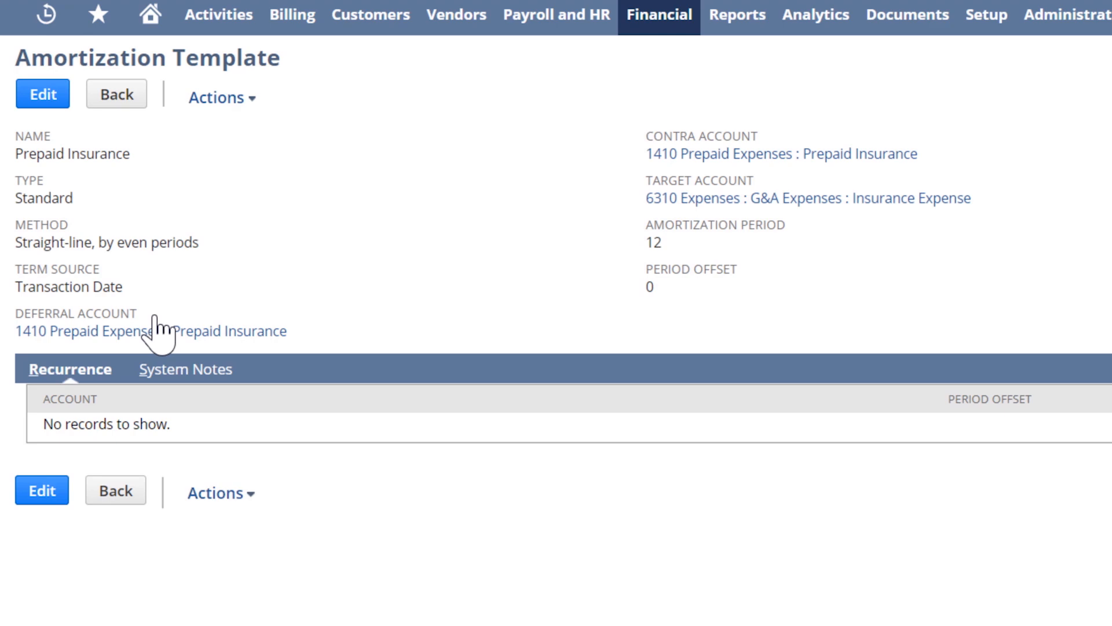
left_click(42, 95)
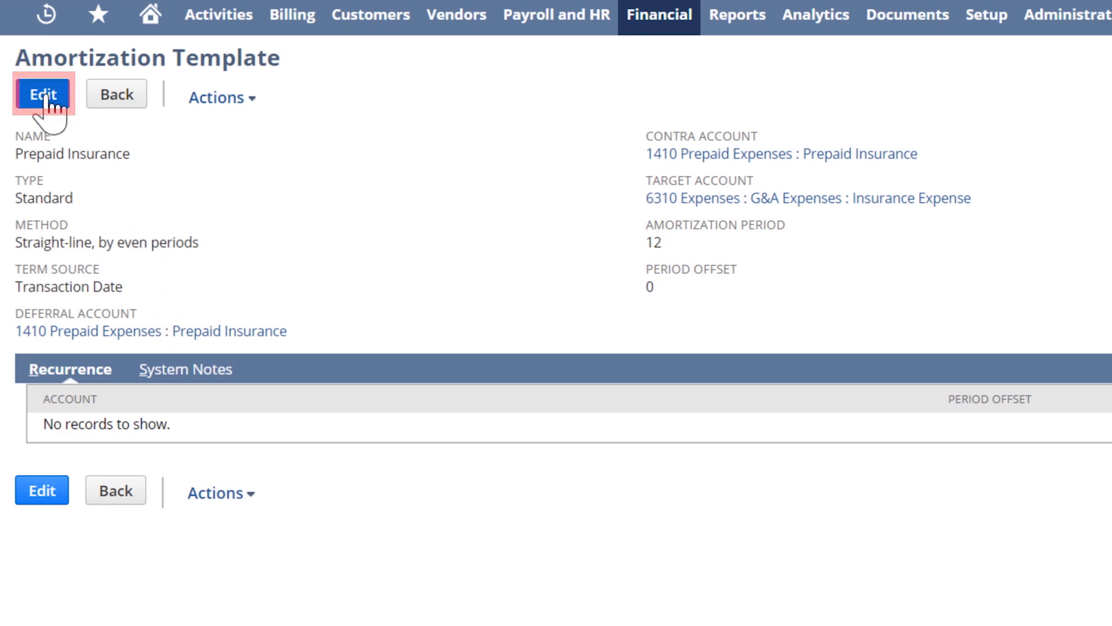
left_click(42, 95)
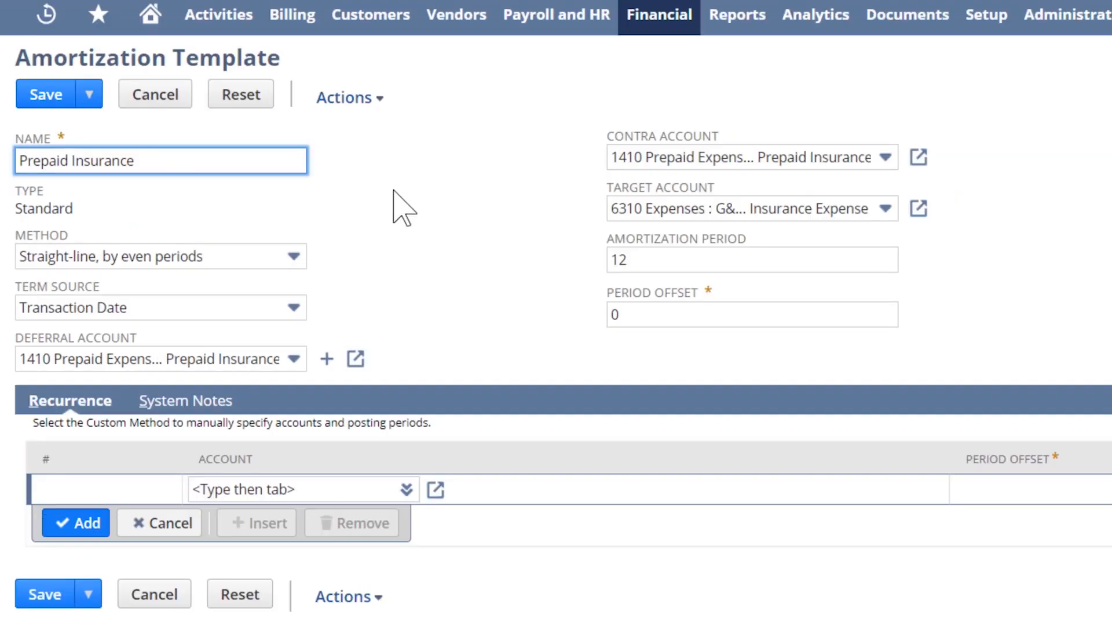
mouse_move(426, 223)
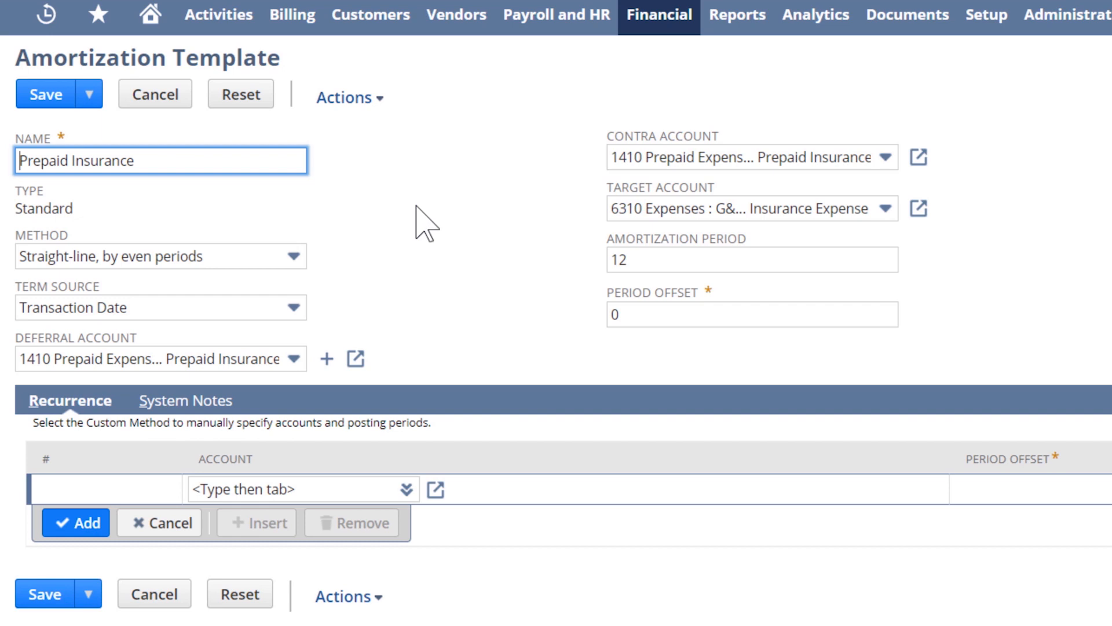
mouse_move(565, 306)
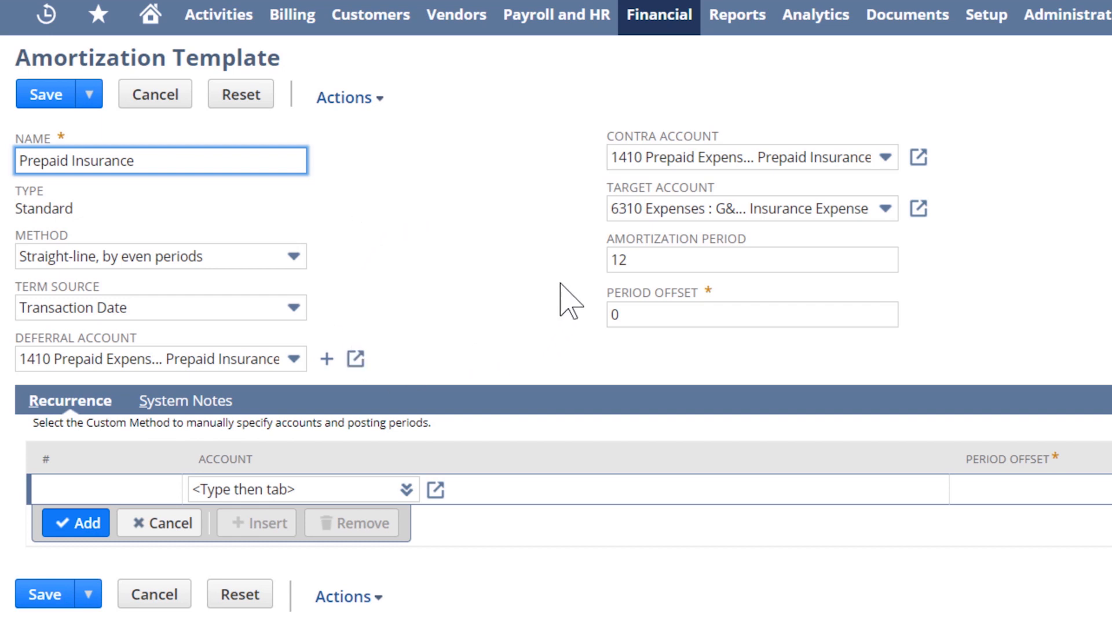
mouse_move(392, 252)
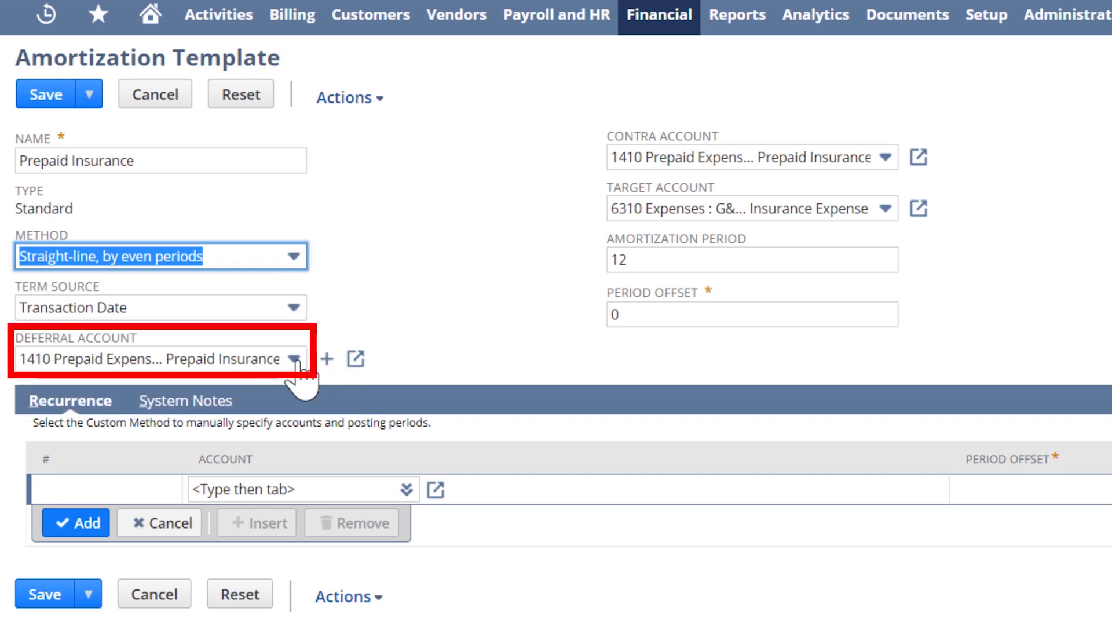
Step: Check the deferral account and keep Insurance Expense as the target account
left_click(294, 359)
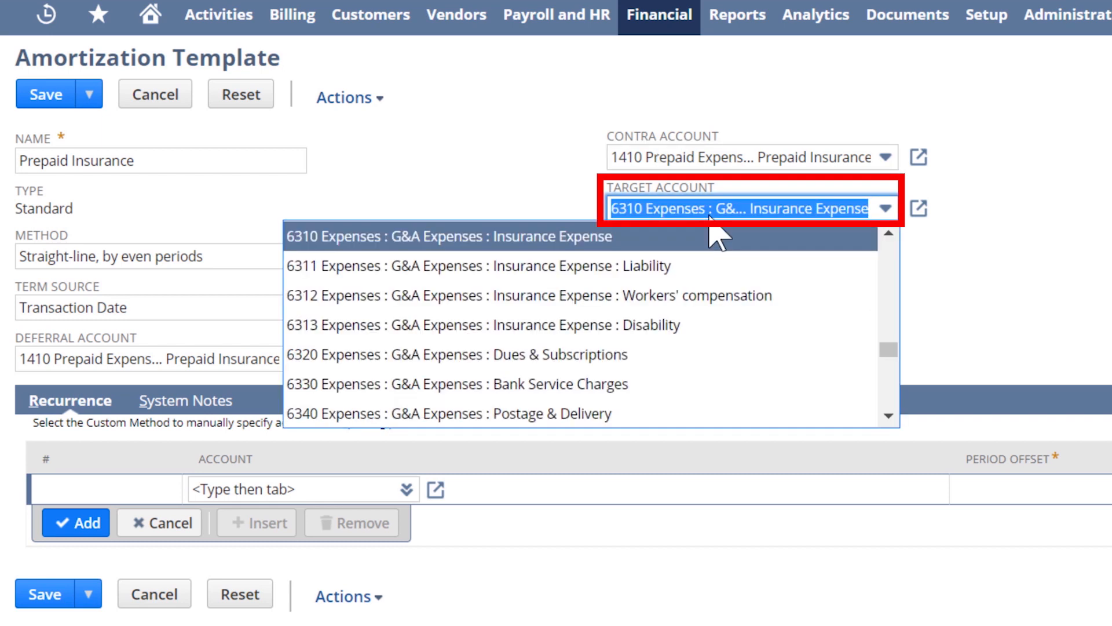
left_click(449, 236)
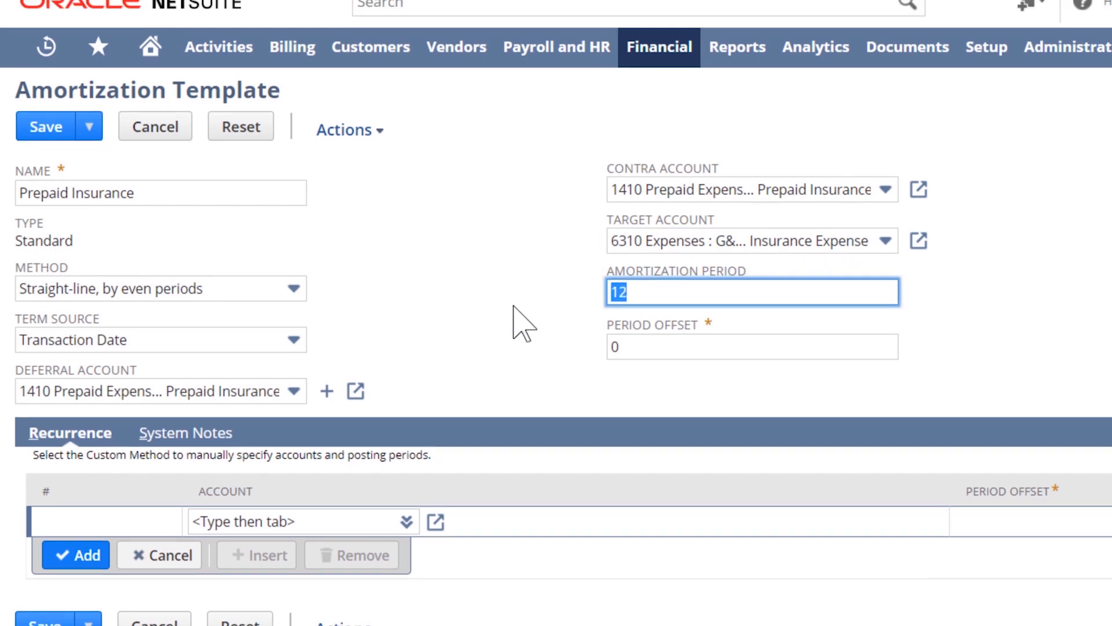
left_click(494, 23)
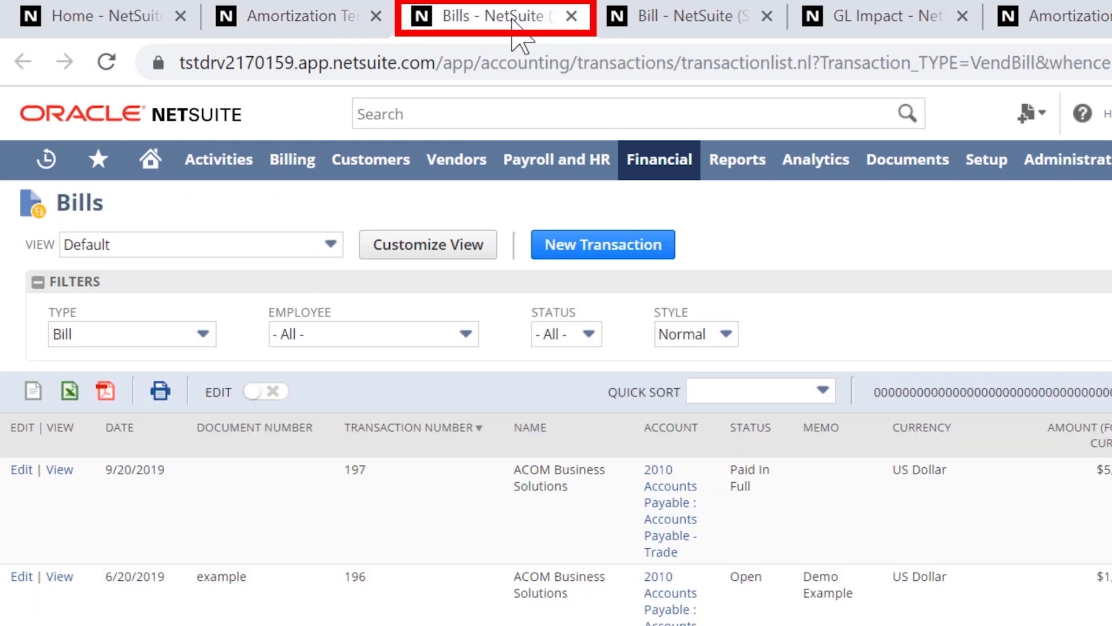
Step: Open vendor bill 195 from ACOM Business Solutions and review its expense lines
scroll("down", 3)
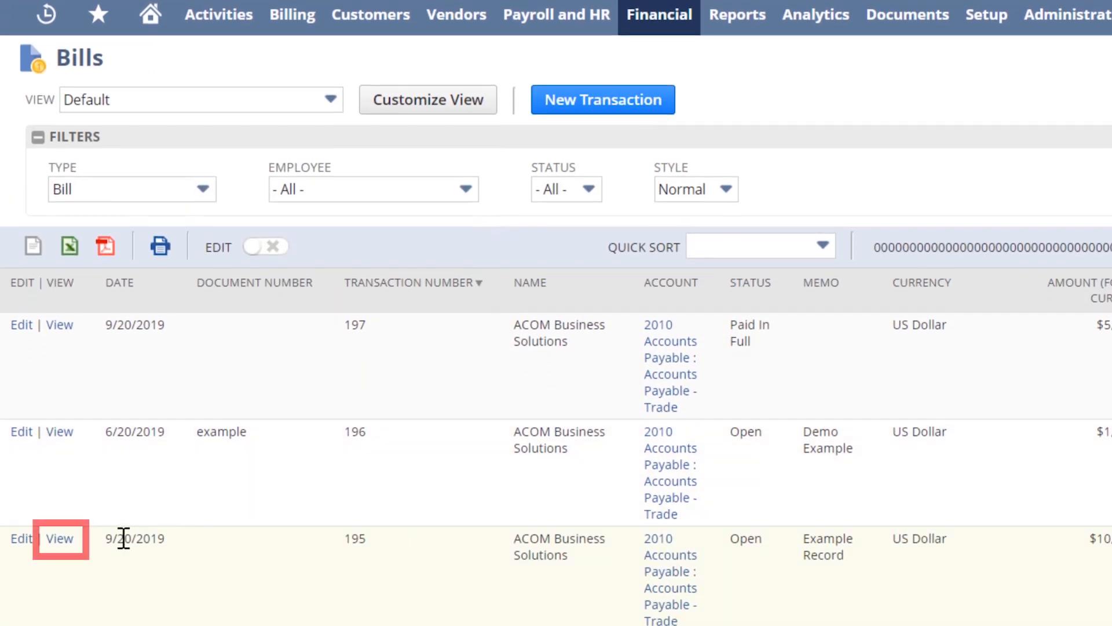
left_click(59, 537)
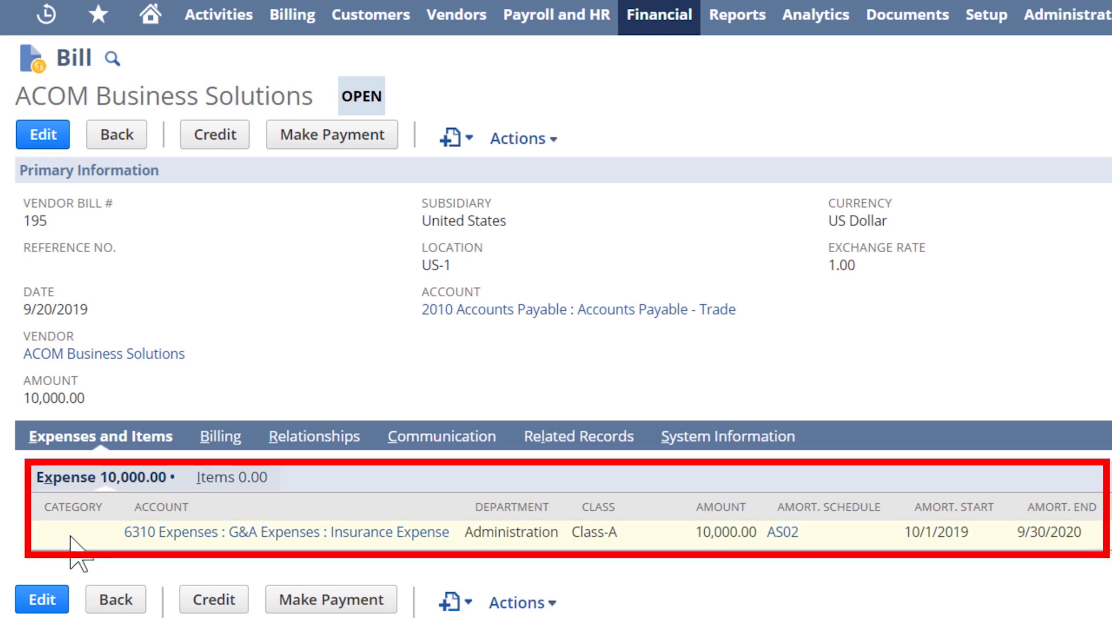
mouse_move(87, 546)
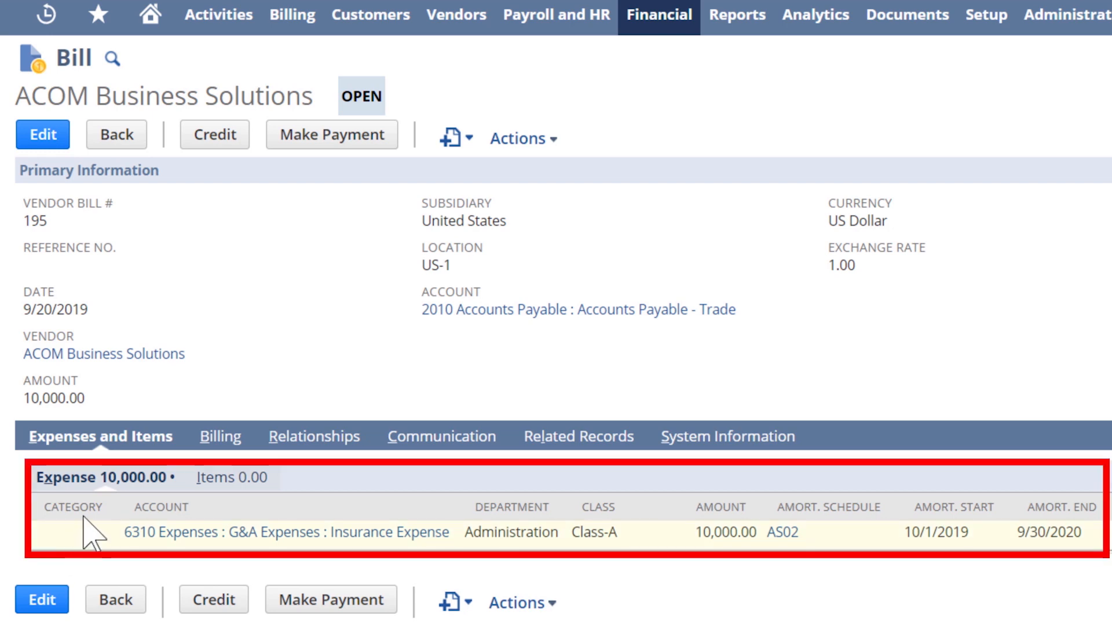
mouse_move(823, 535)
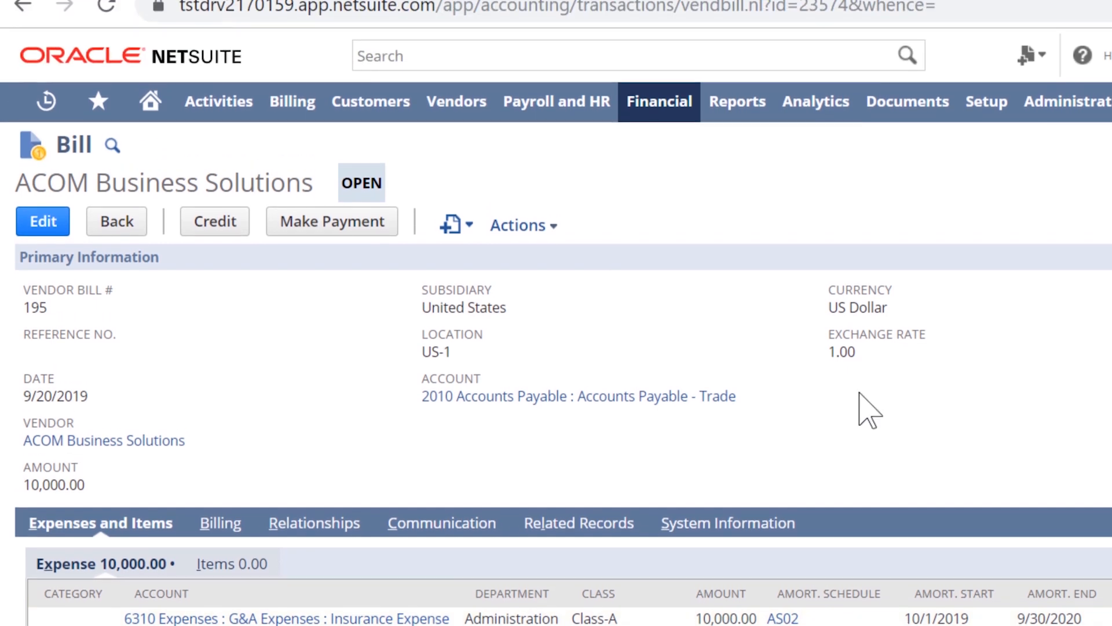
left_click(862, 16)
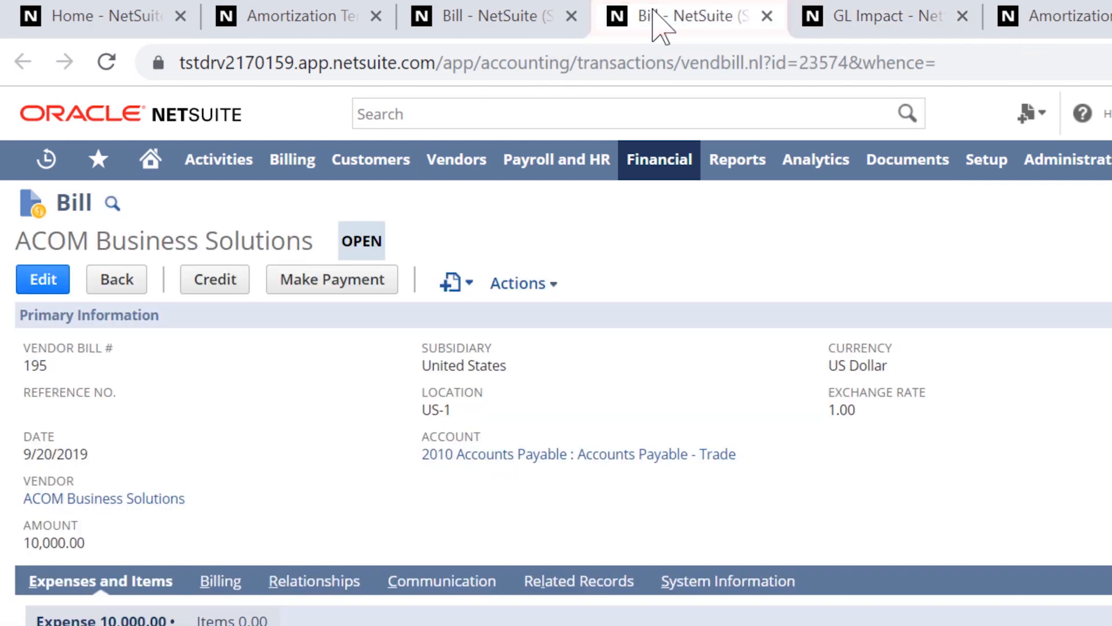
Step: Bring up amortization schedule AS02 linked to the bill's insurance expense line
scroll("down", 3)
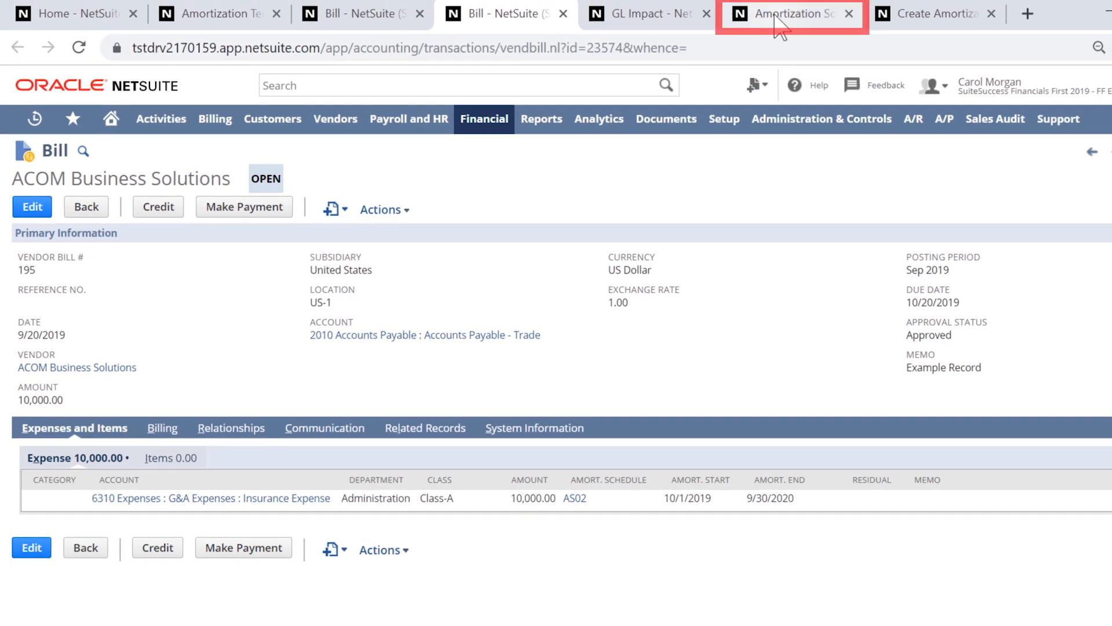
left_click(786, 14)
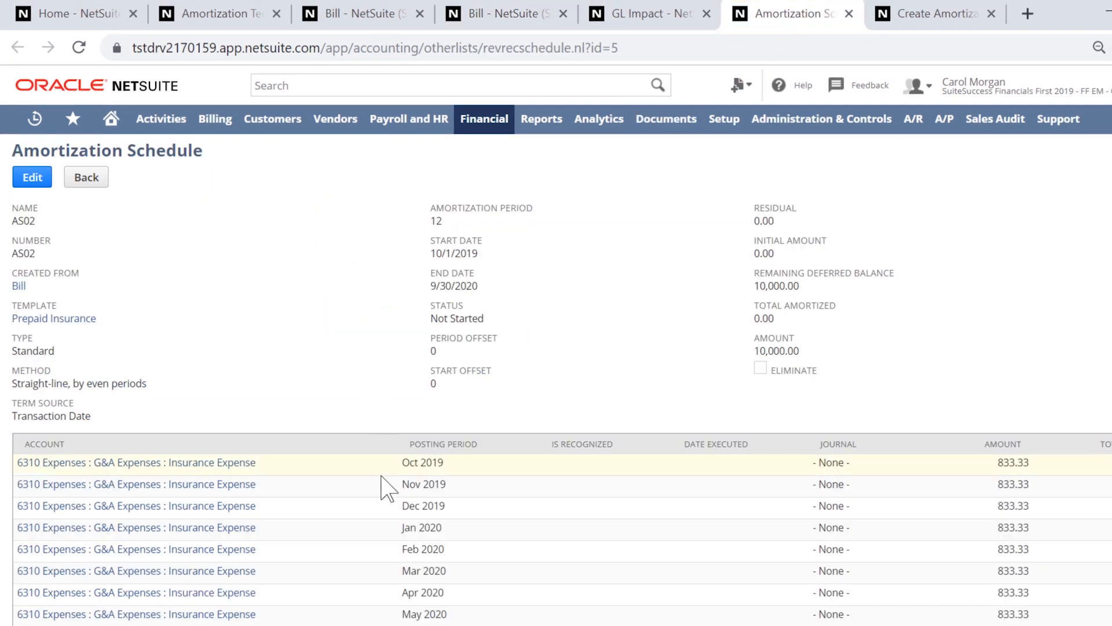
Step: Review AS02's schedule lines and go to Create Amortization Journal Entries for Oct 2019
scroll("down", 3)
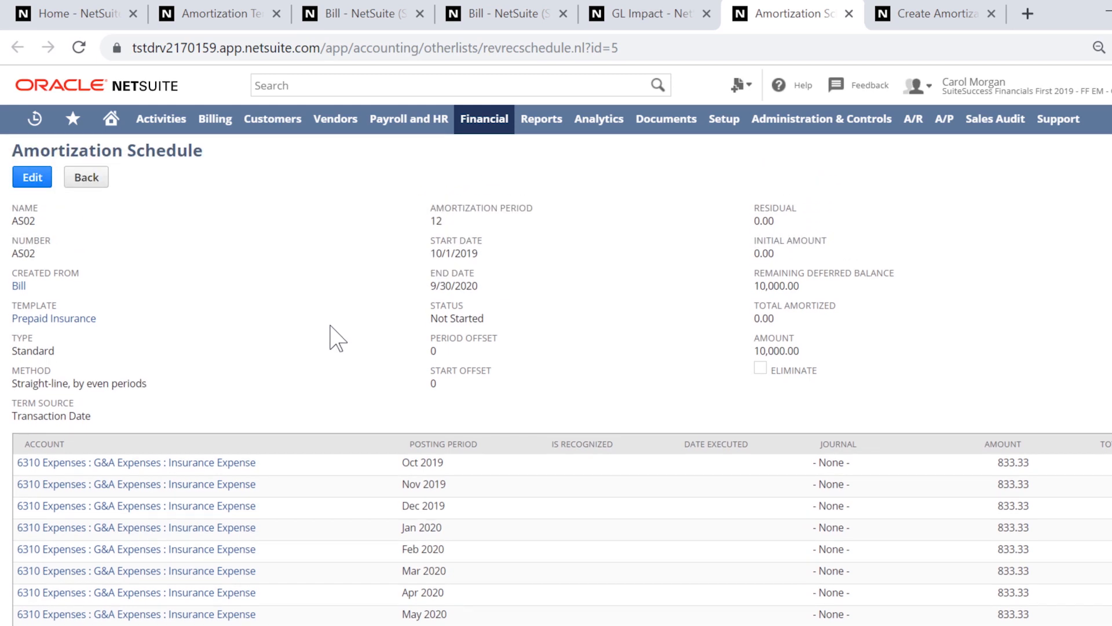
mouse_move(733, 191)
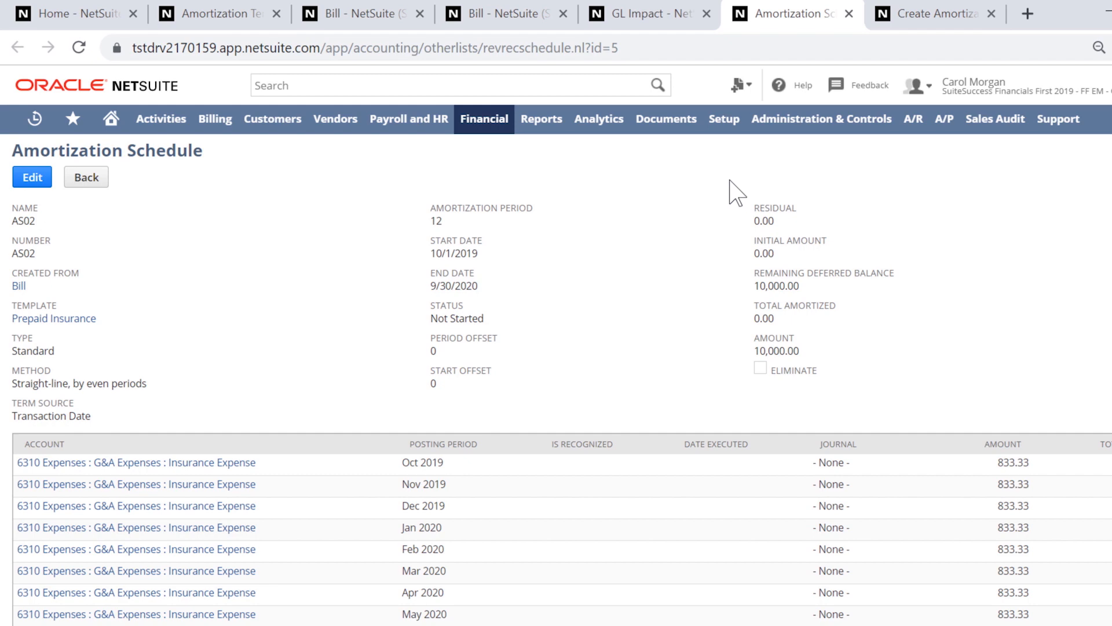
mouse_move(844, 158)
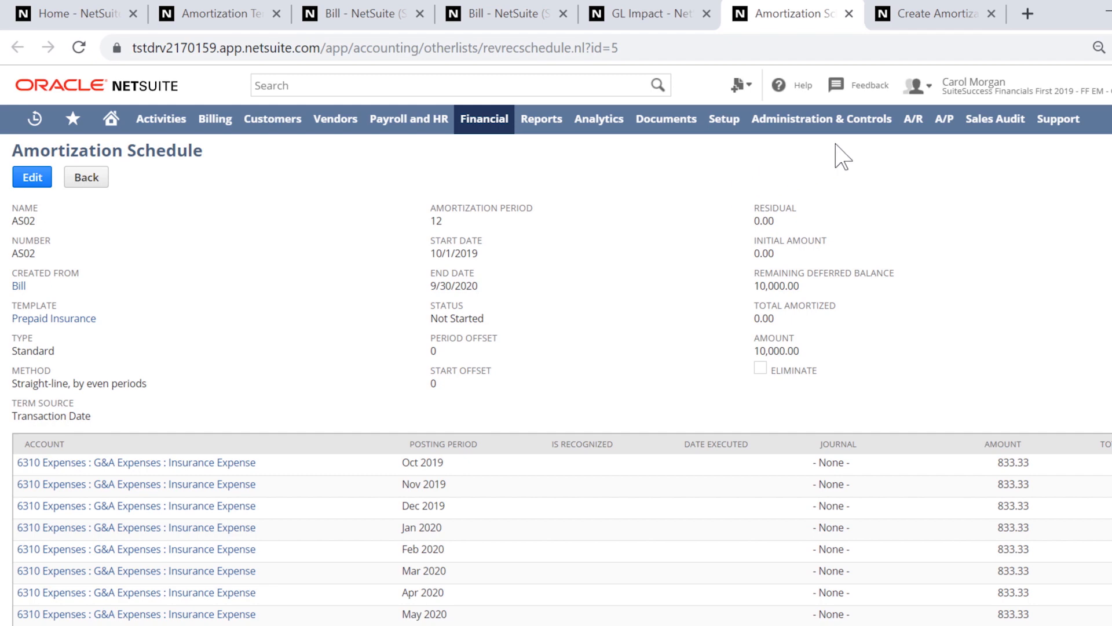
left_click(934, 14)
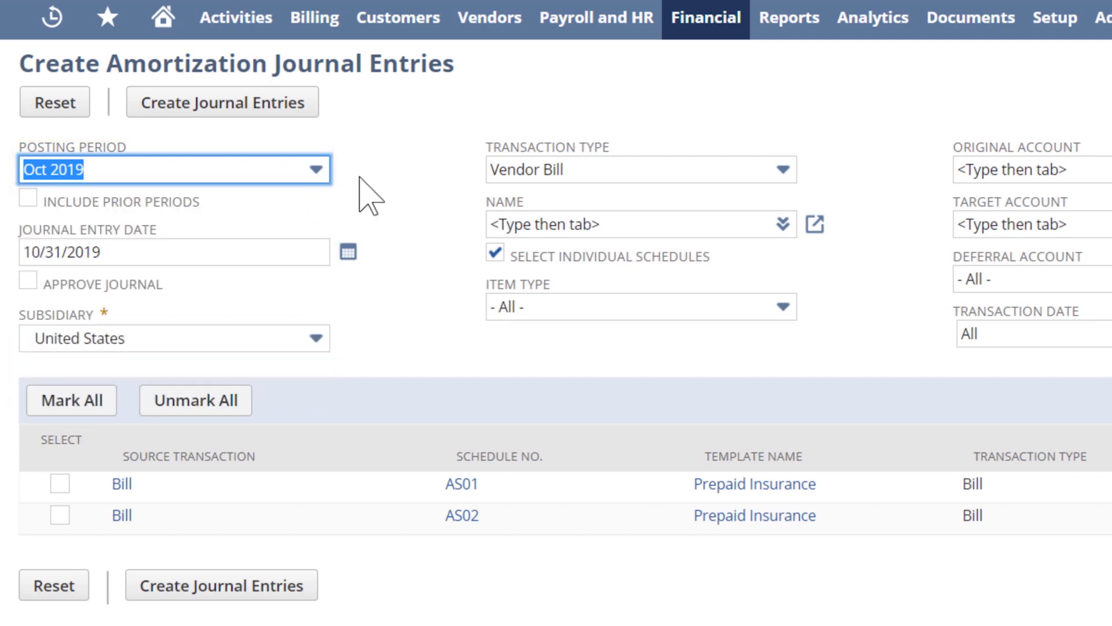
mouse_move(429, 195)
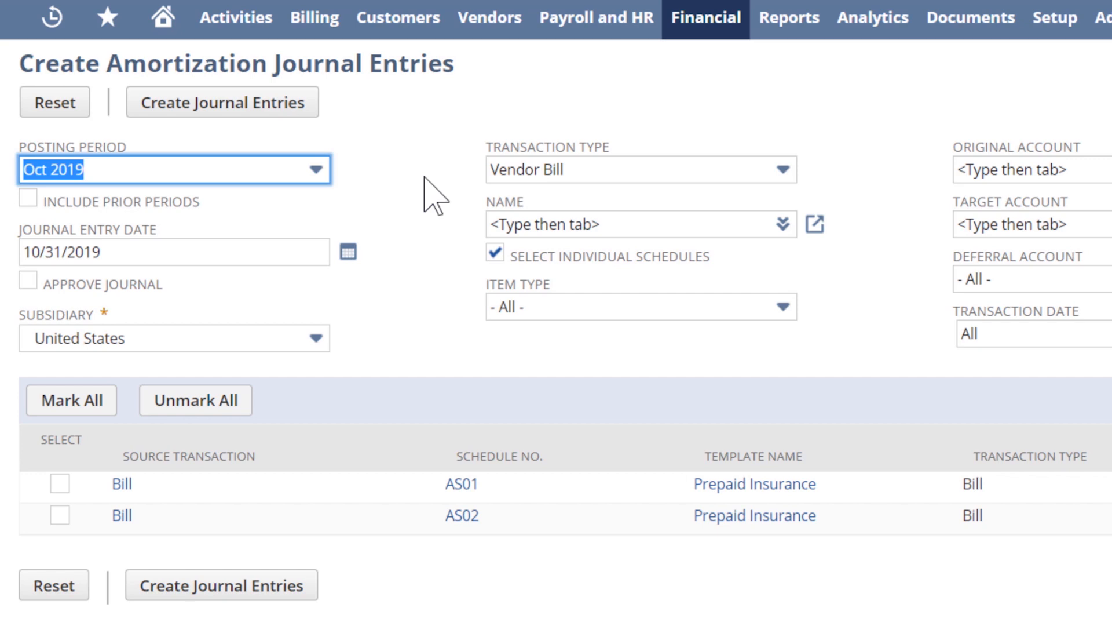
mouse_move(92, 505)
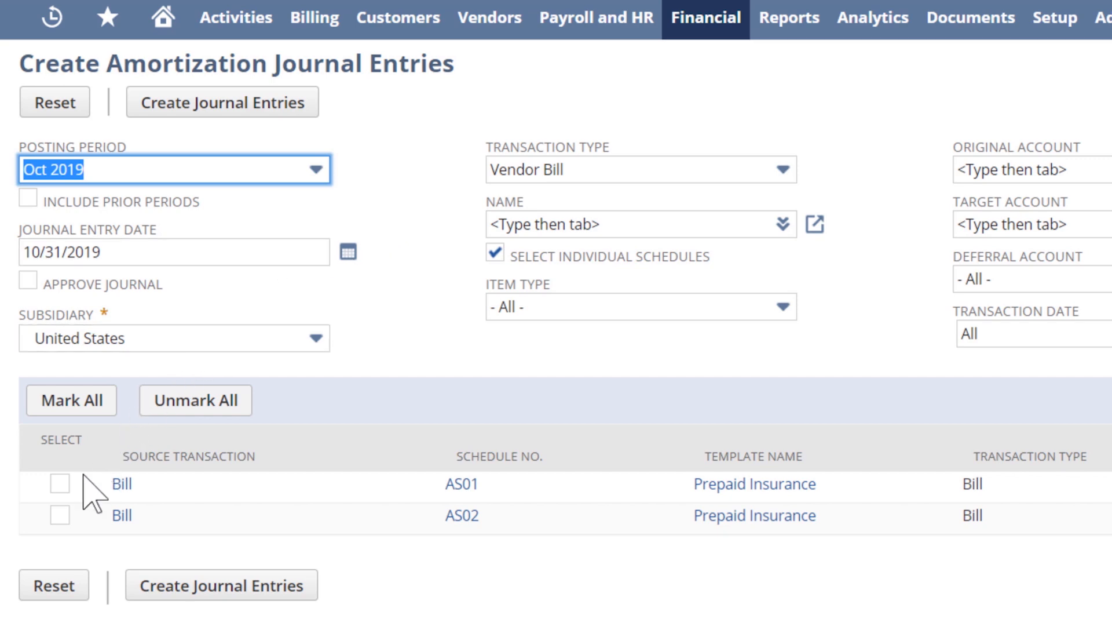
Step: Select schedules AS01 and AS02 for Oct 2019 and create journal entries
left_click(56, 528)
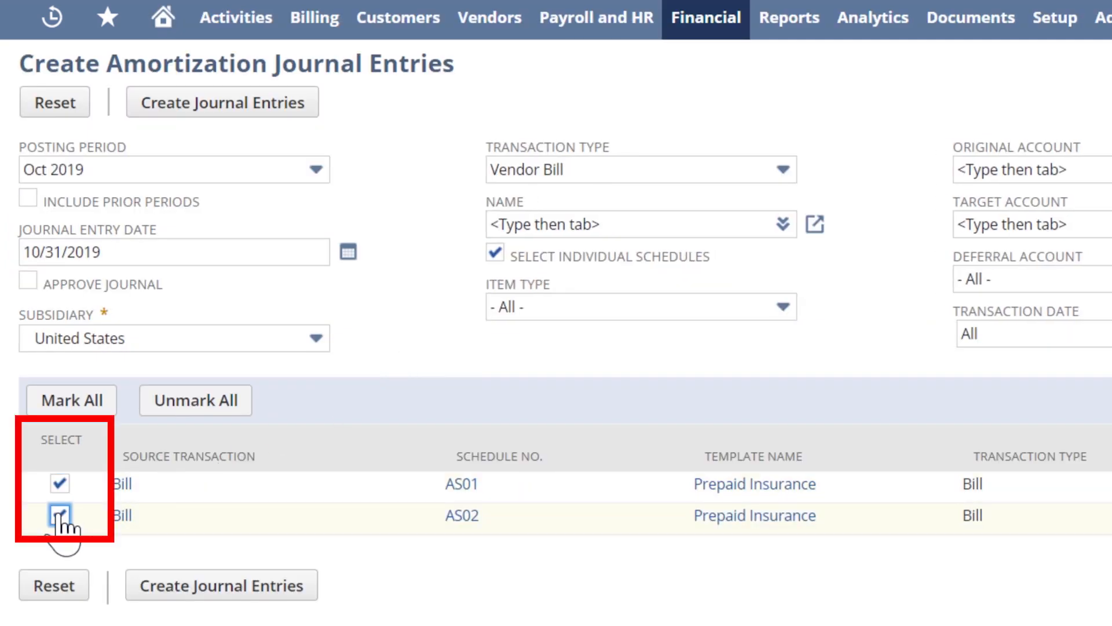
left_click(57, 514)
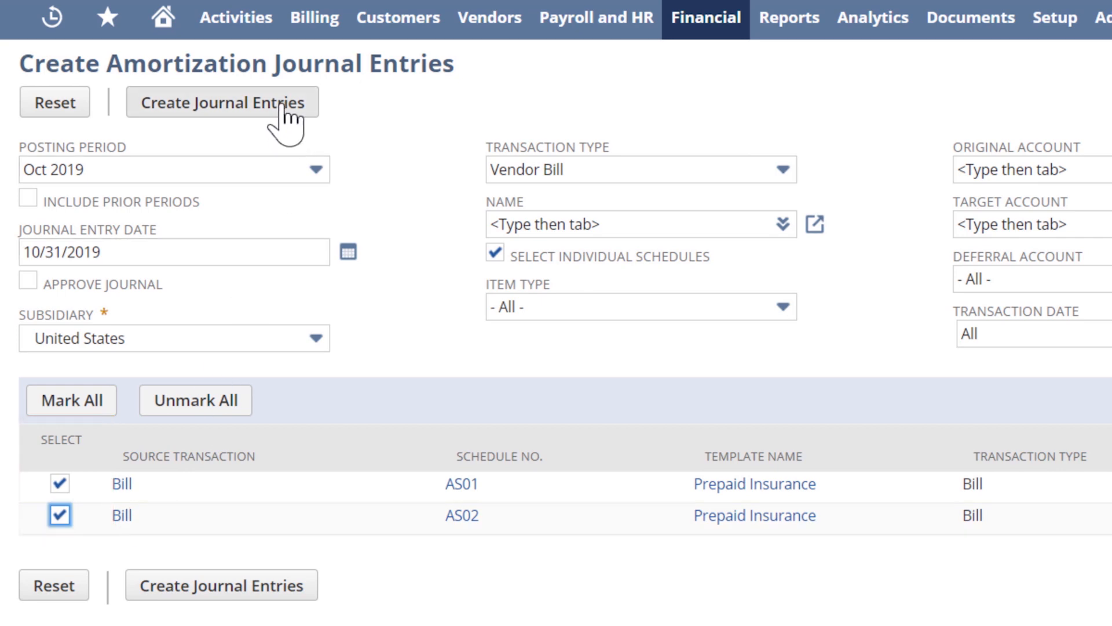
left_click(224, 102)
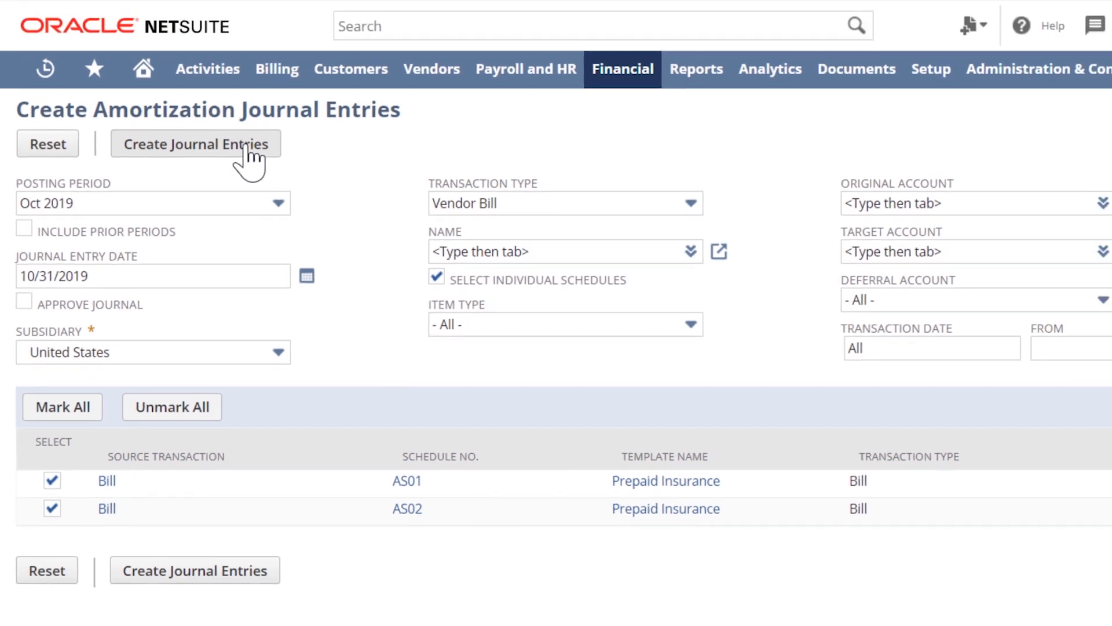
Step: Submit the schedules and open journal JE274, pending approval, debiting insurance expense 200.00 and 833.33
left_click(194, 144)
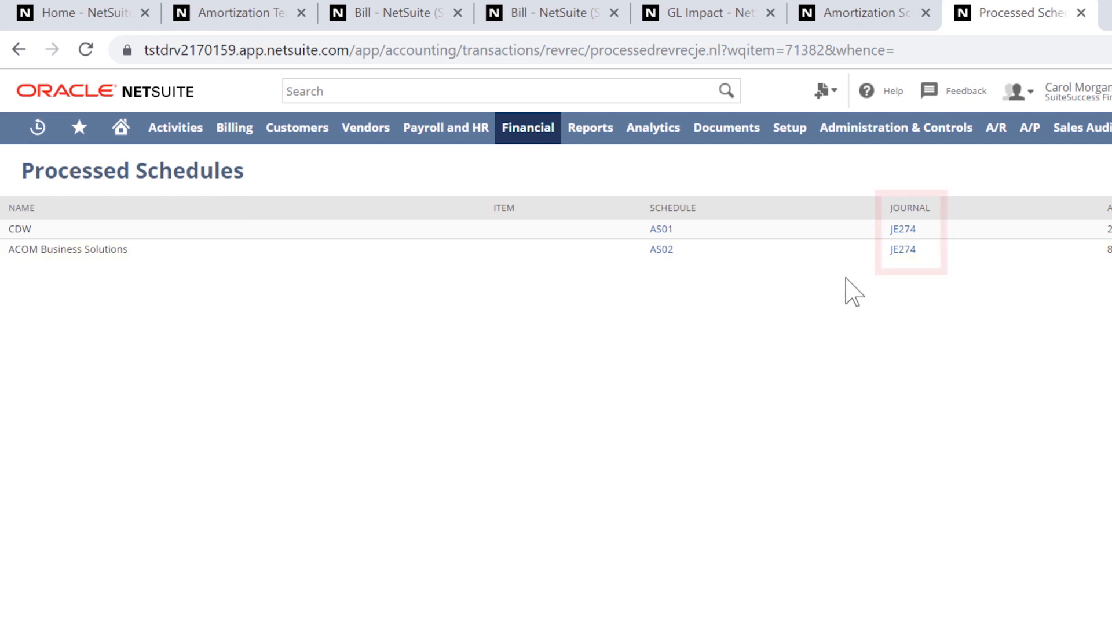
left_click(903, 249)
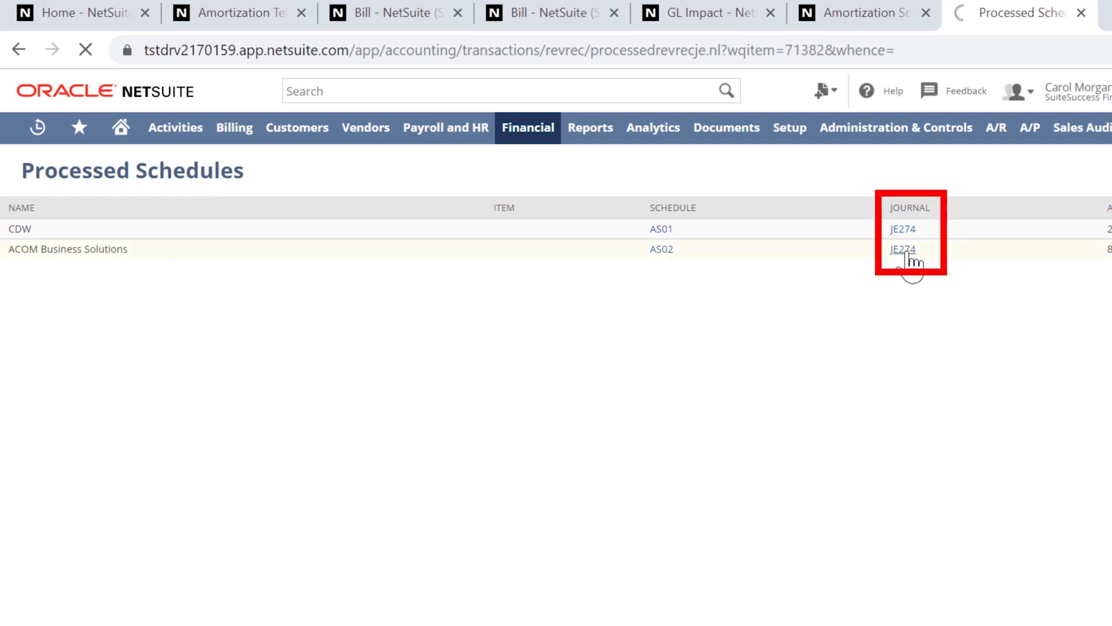
left_click(903, 249)
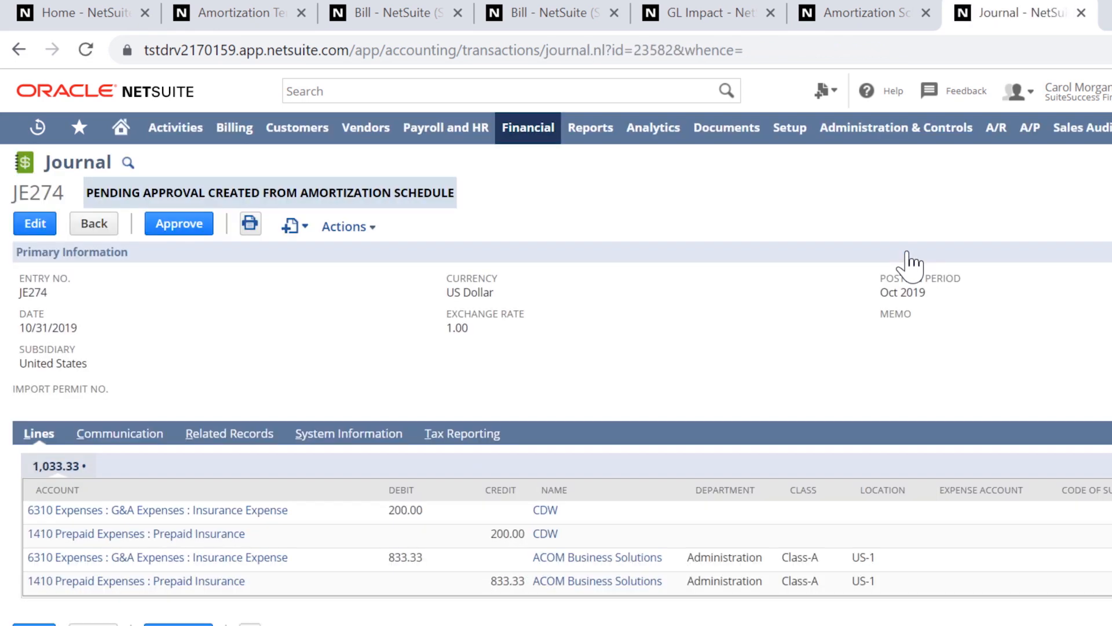
mouse_move(139, 209)
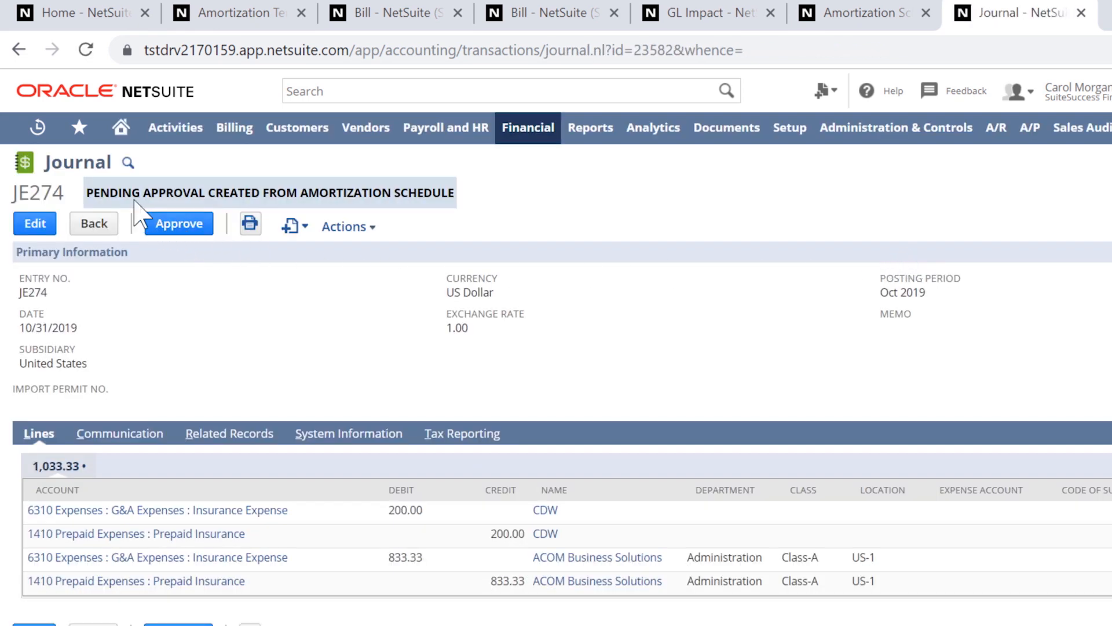